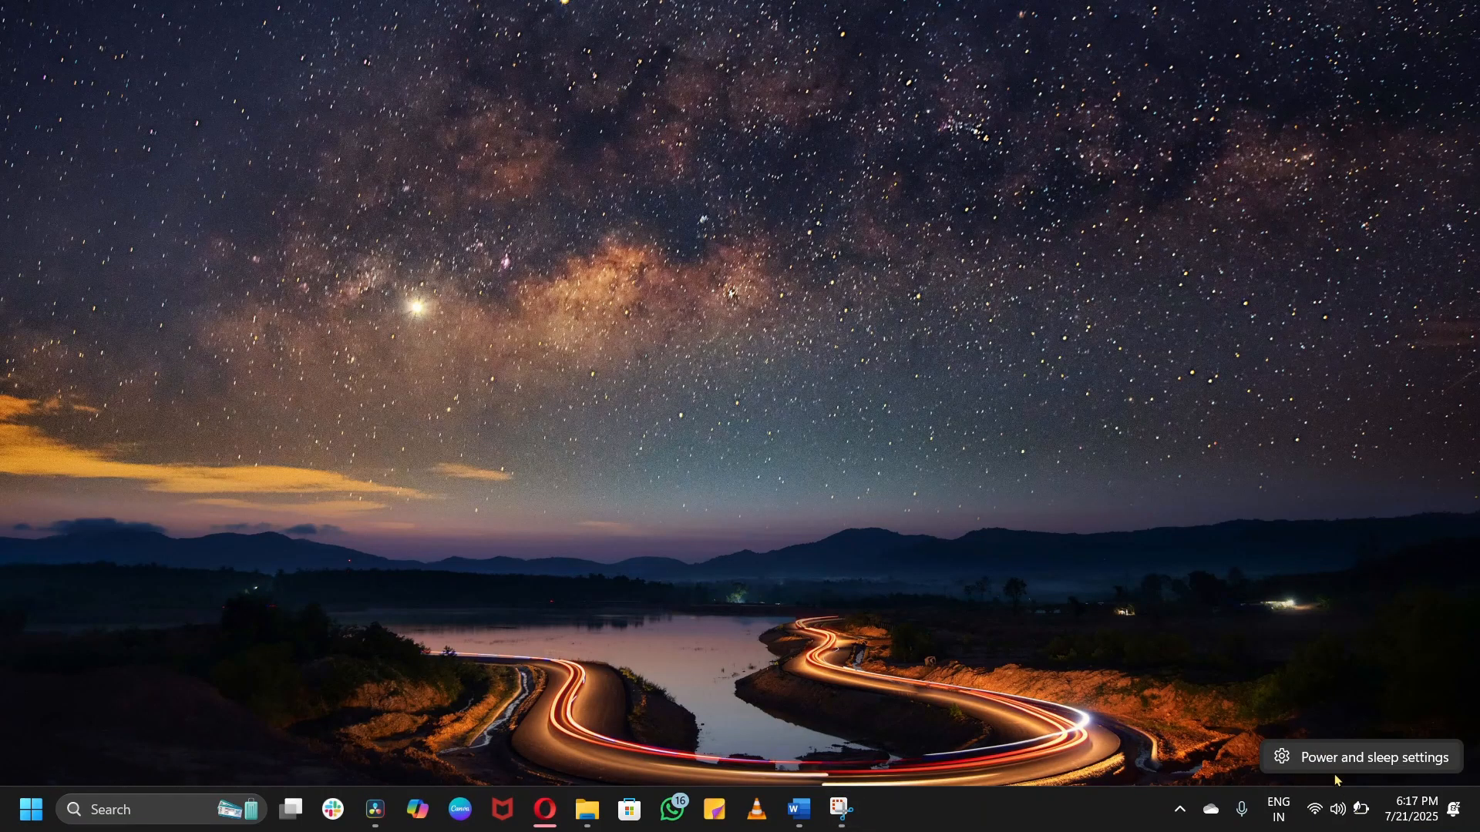
Open Sound settings and the playback devices list showing the EarBuds as default.
{"action": "left_click", "coordinate": [1373, 757]}
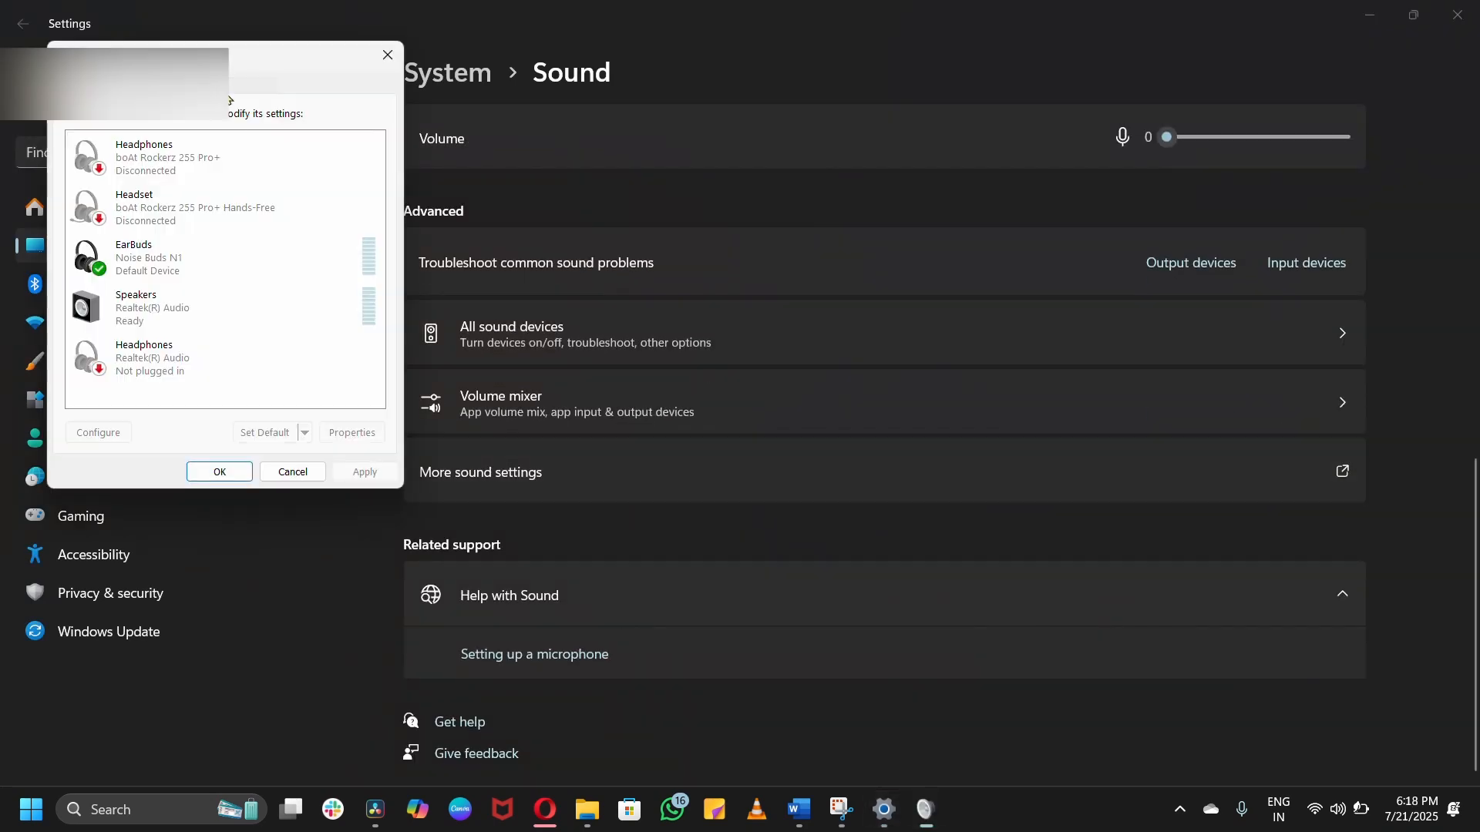
{"action": "left_click", "coordinate": [351, 432]}
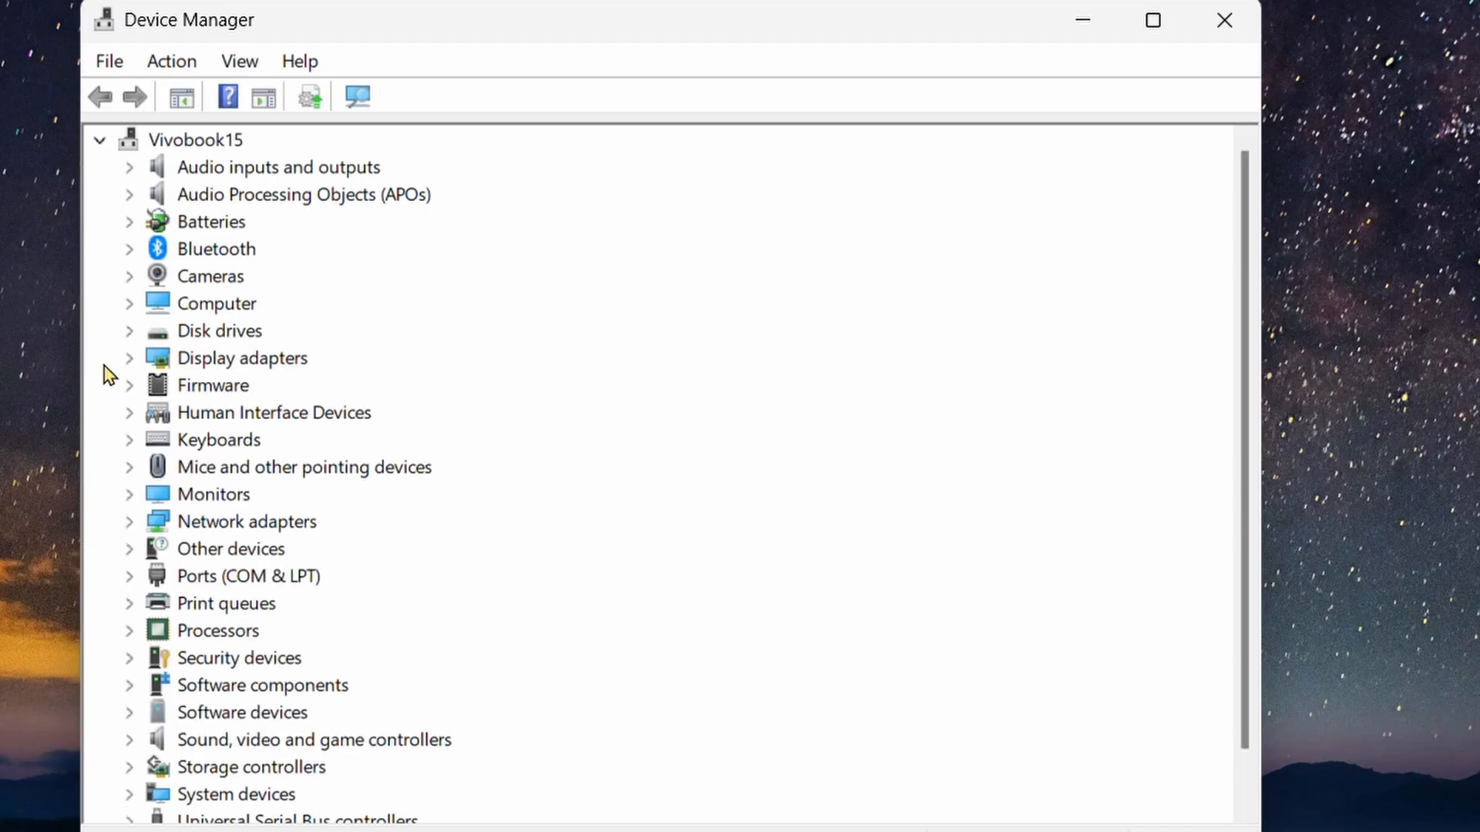
Expand Bluetooth in Device Manager and bring up the Noise Buds N1 context menu.
{"action": "scroll", "scroll_direction": "down", "scroll_amount": 3}
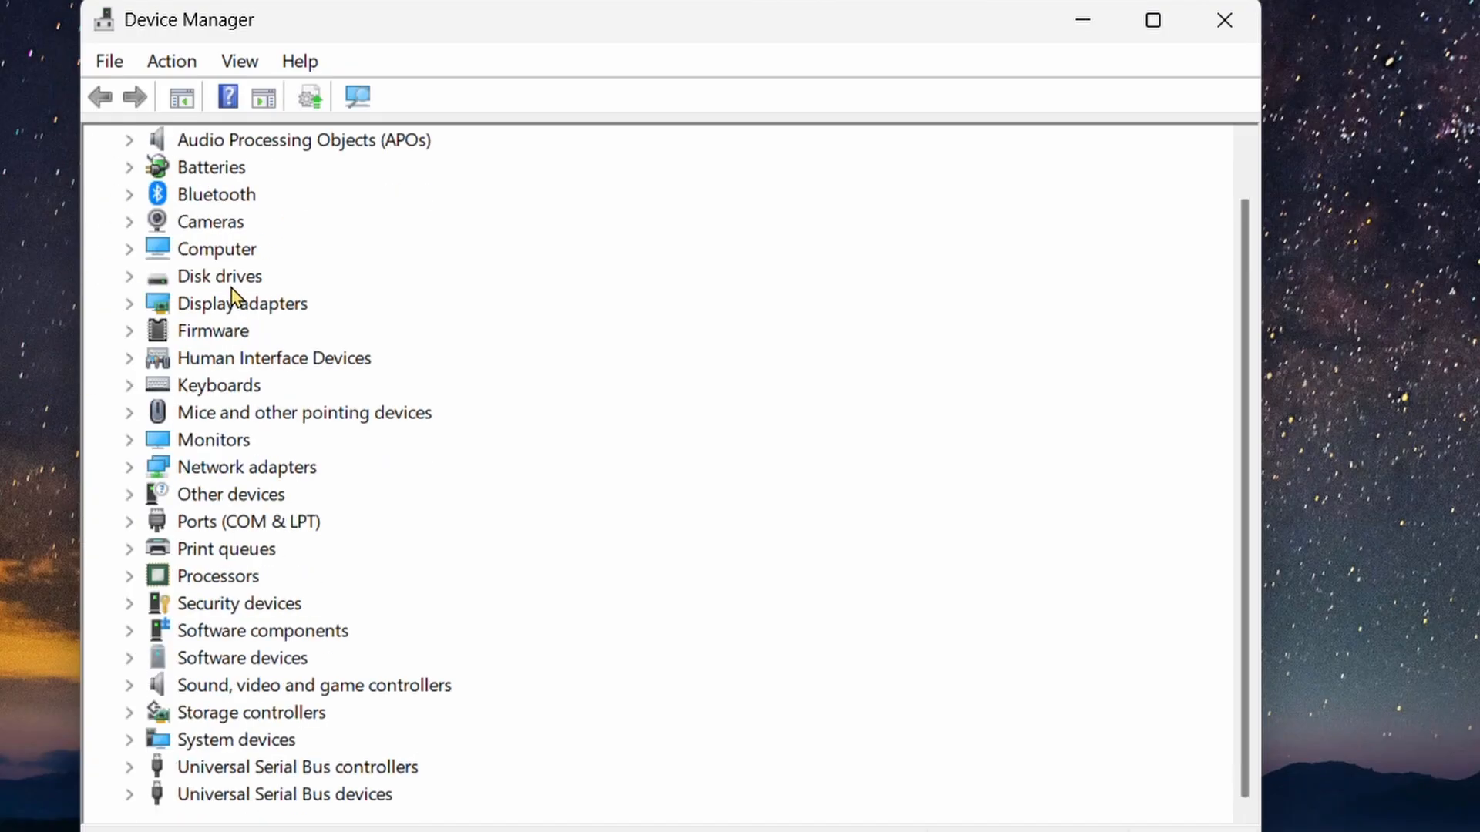
{"action": "left_click", "coordinate": [127, 194]}
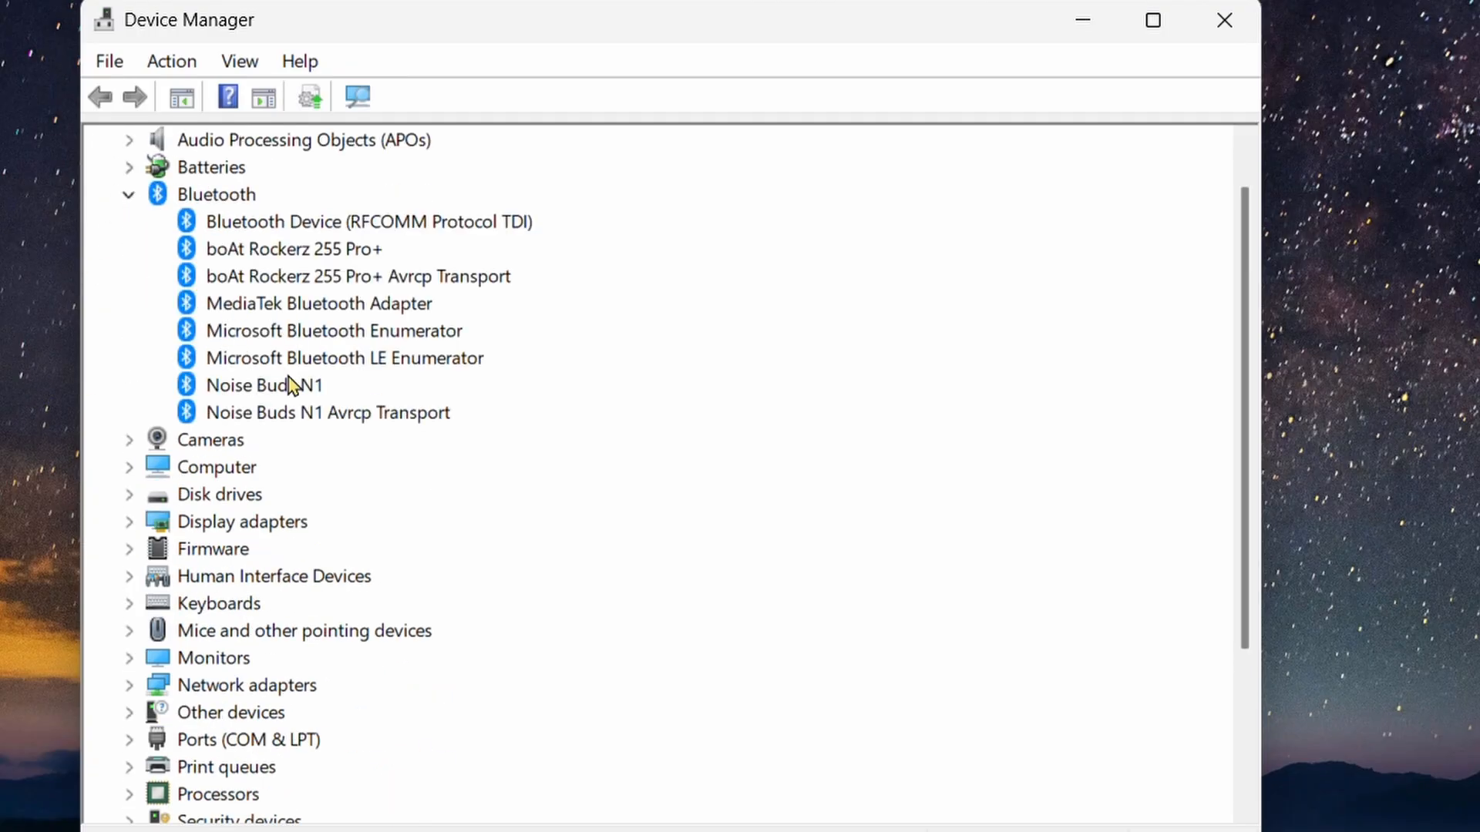
{"action": "right_click", "coordinate": [264, 386]}
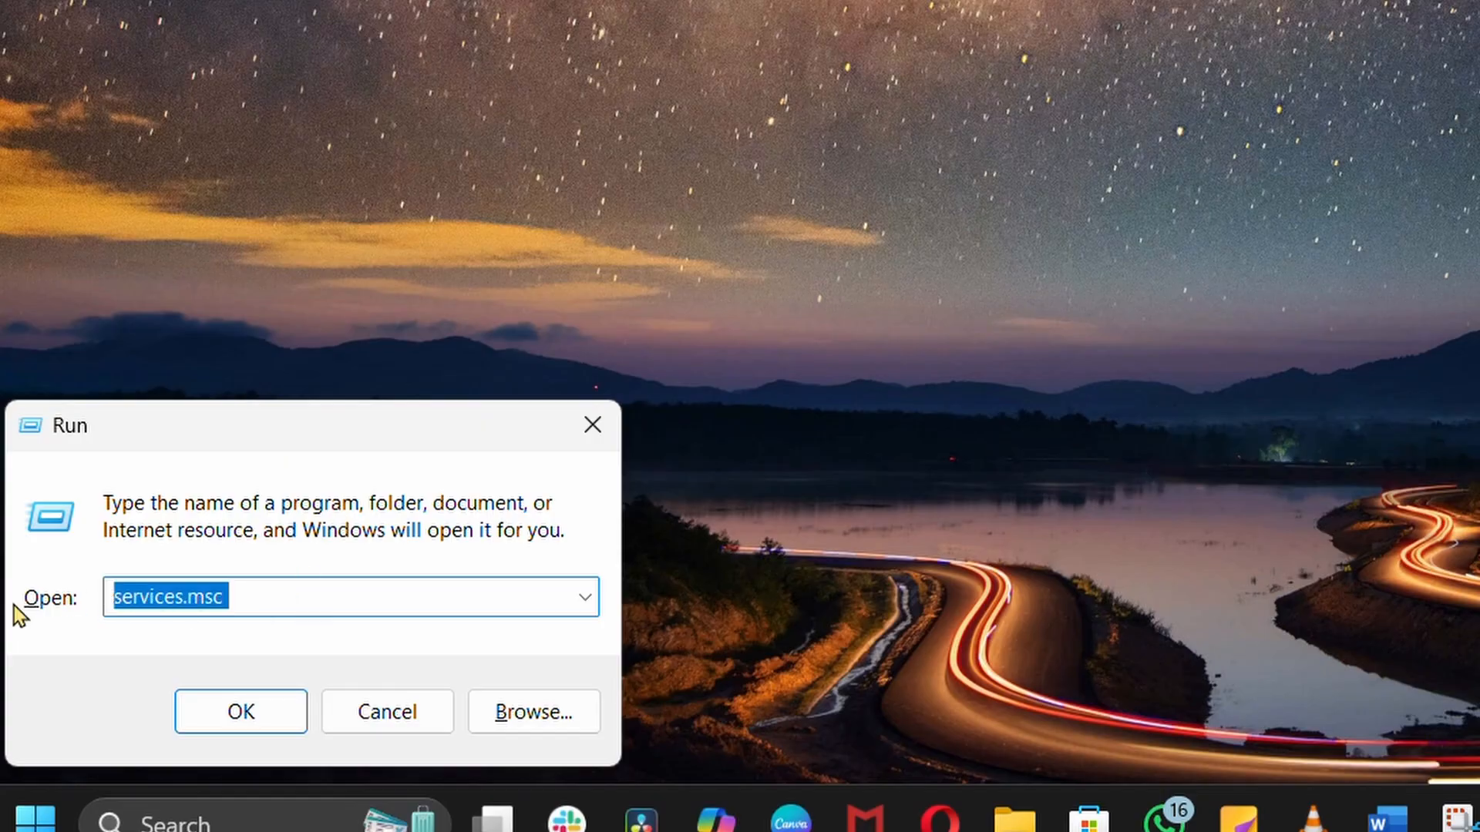
Launch services.msc and scroll down to the Bluetooth services.
{"action": "left_click", "coordinate": [239, 711]}
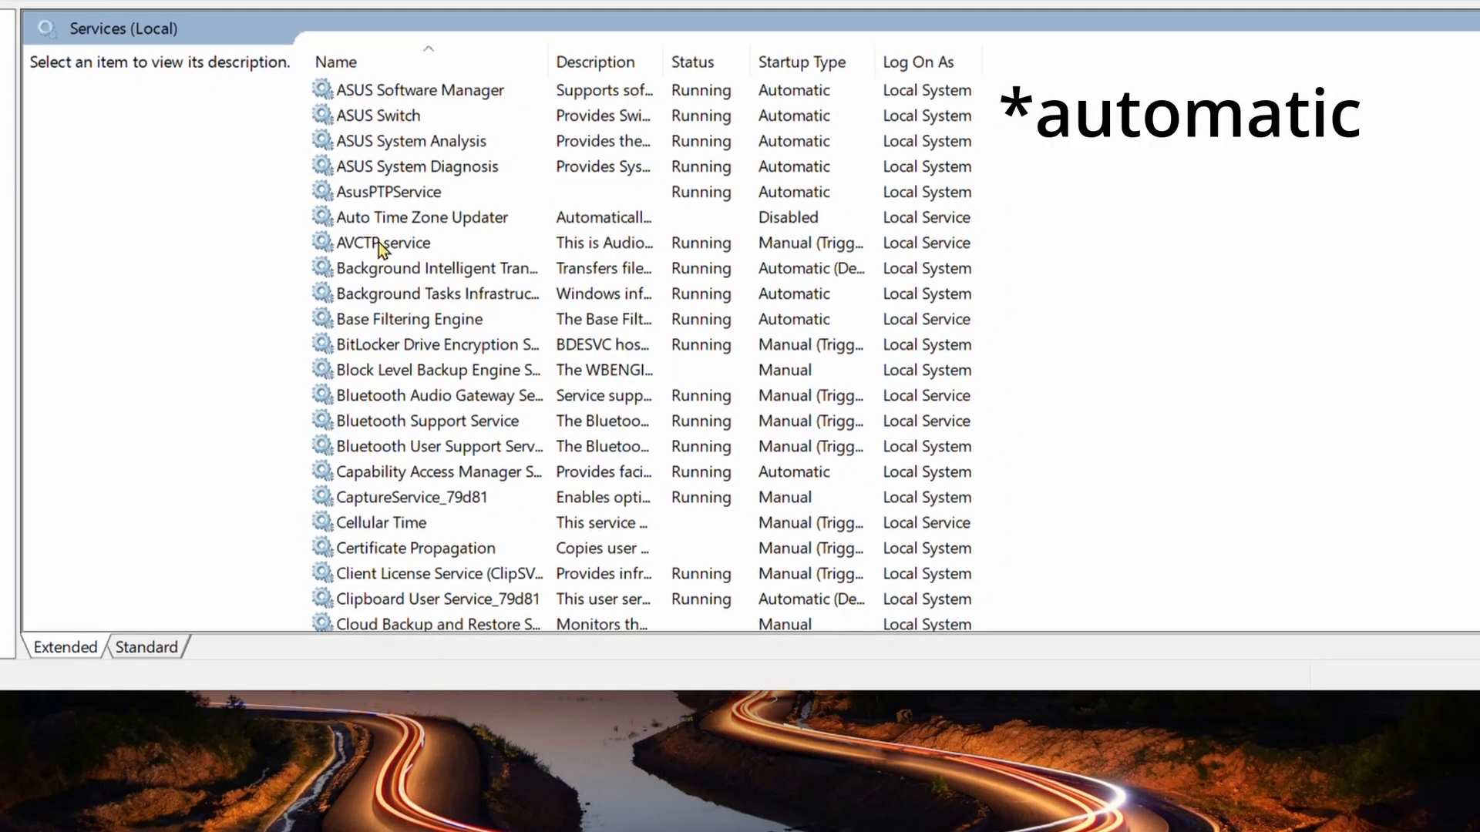
{"action": "scroll", "scroll_direction": "down", "scroll_amount": 3}
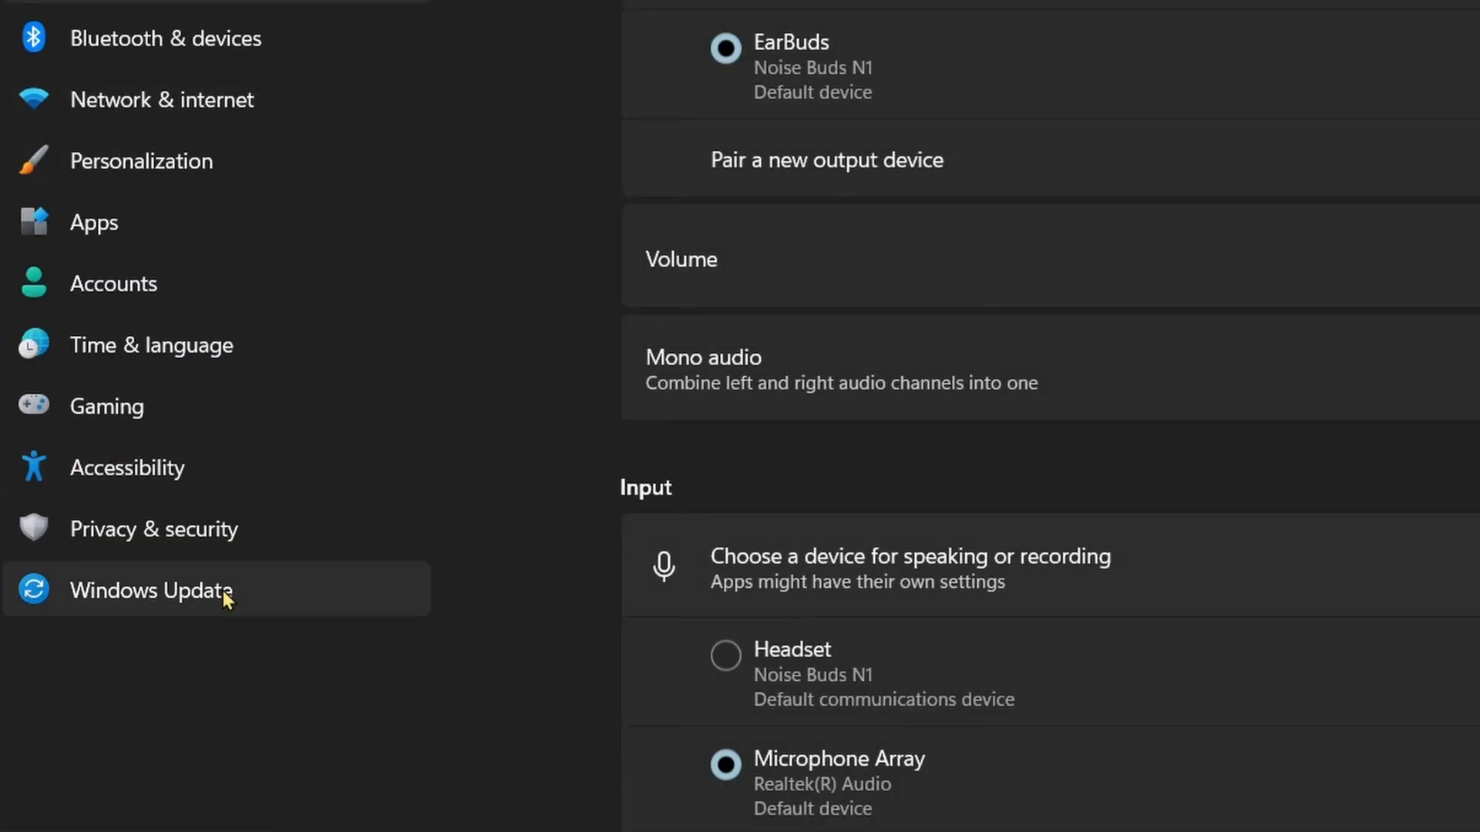
Go to the Windows Update page from the Settings sidebar.
{"action": "left_click", "coordinate": [151, 589]}
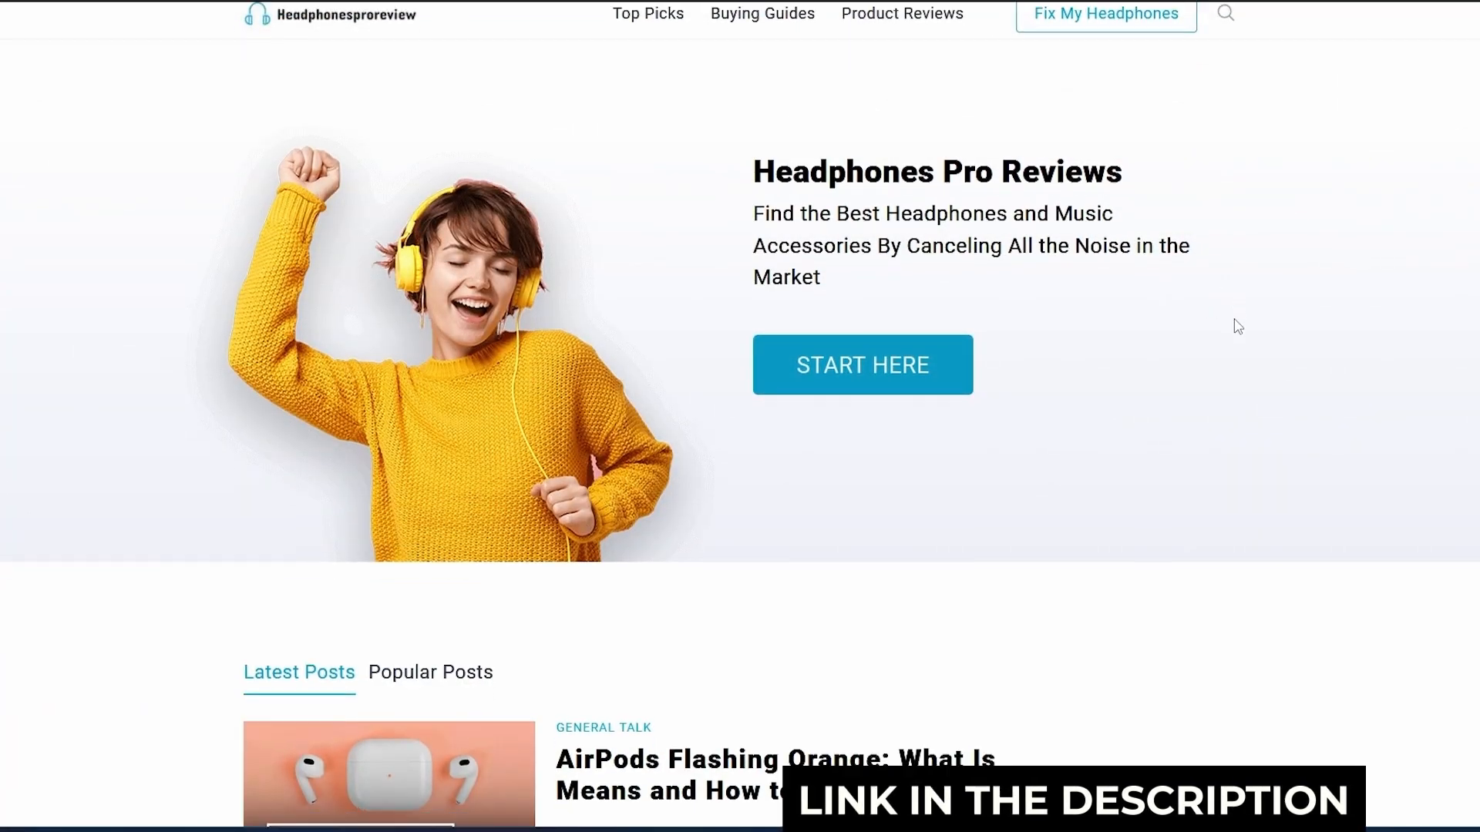
Scroll the homepage to Latest Posts, showing the AirPods Flashing Orange article.
{"action": "scroll", "scroll_direction": "down", "scroll_amount": 3}
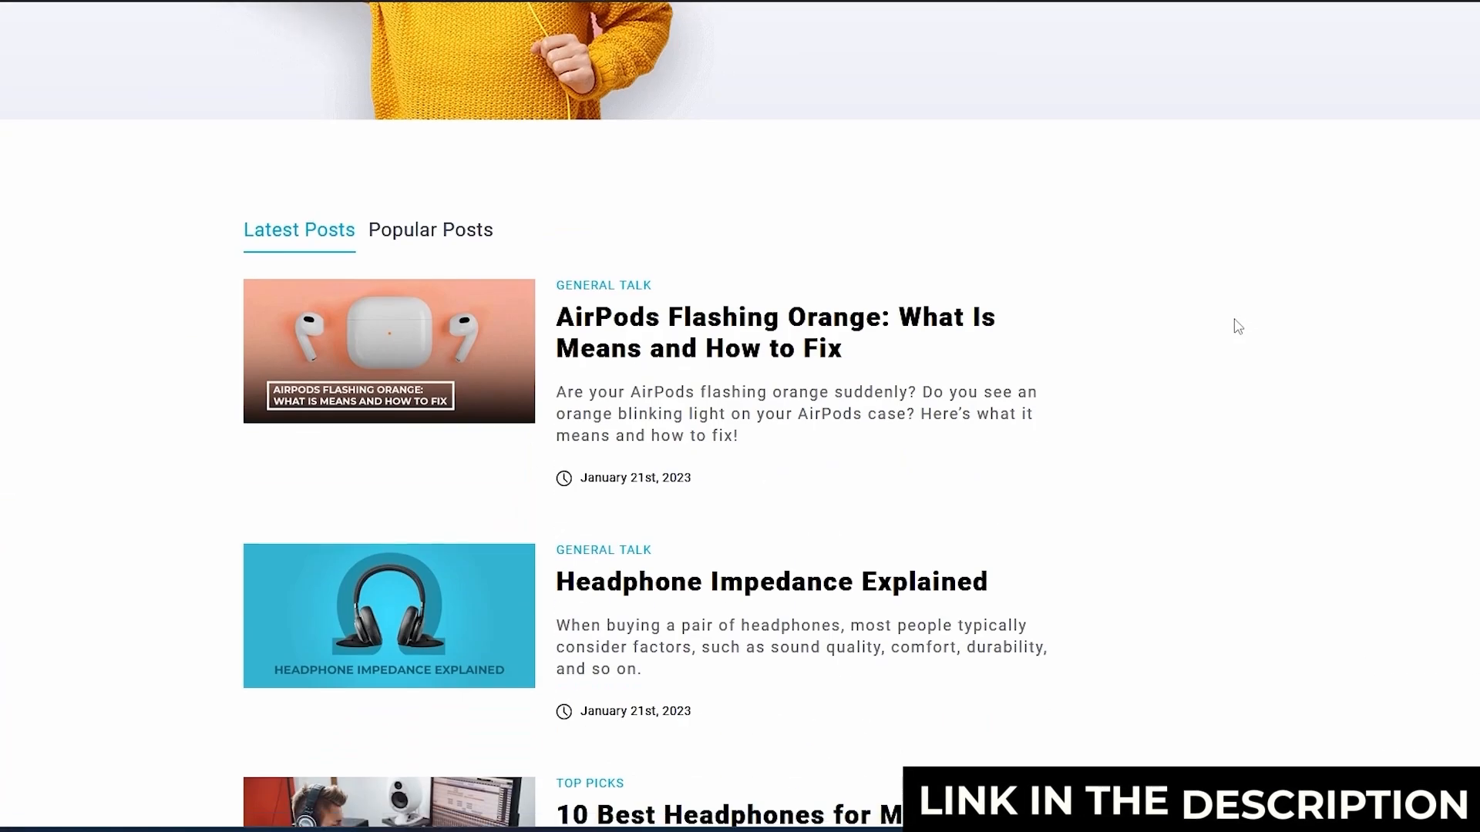